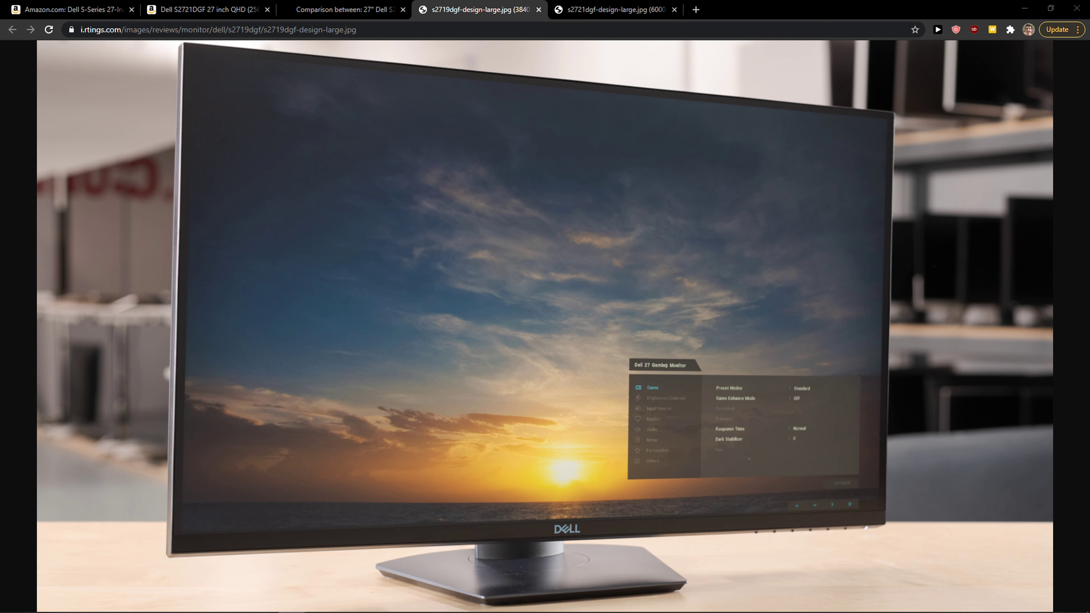
# View the large Dell S2721DGF design photo instead of the S2719DGF one
pyautogui.click(612, 10)
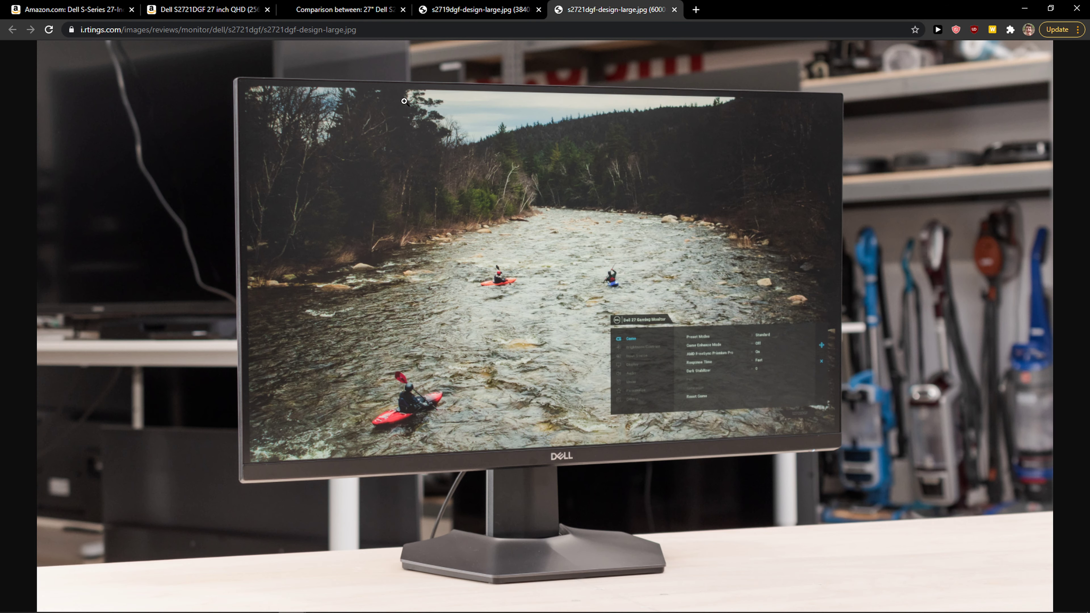
pyautogui.moveTo(329, 176)
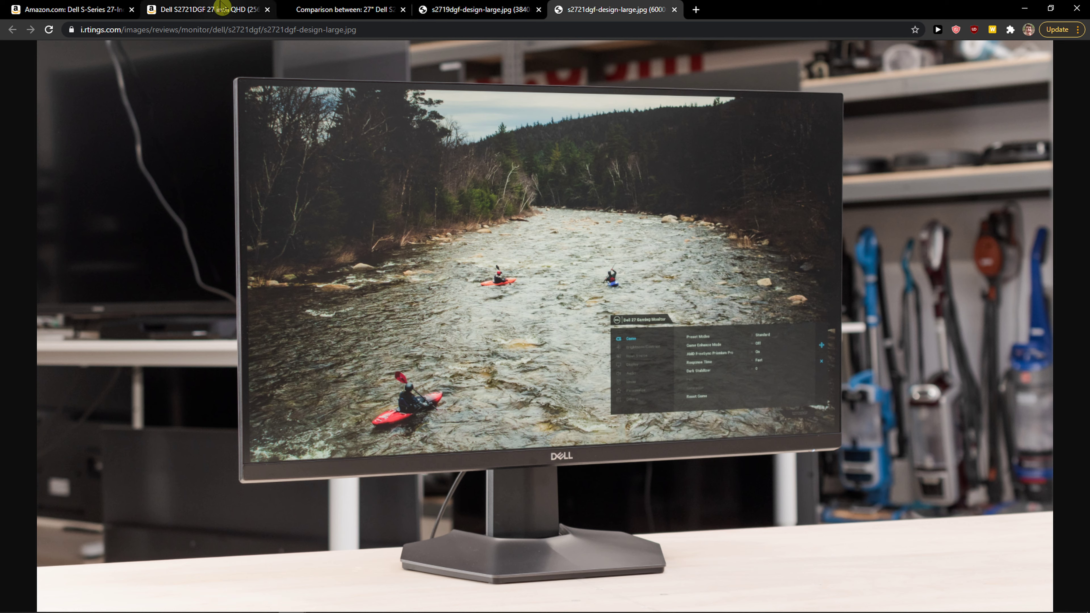
# Scroll the S2721DGF vs S2719DGF comparison through the Display section down to Power supply and consumption
pyautogui.click(344, 9)
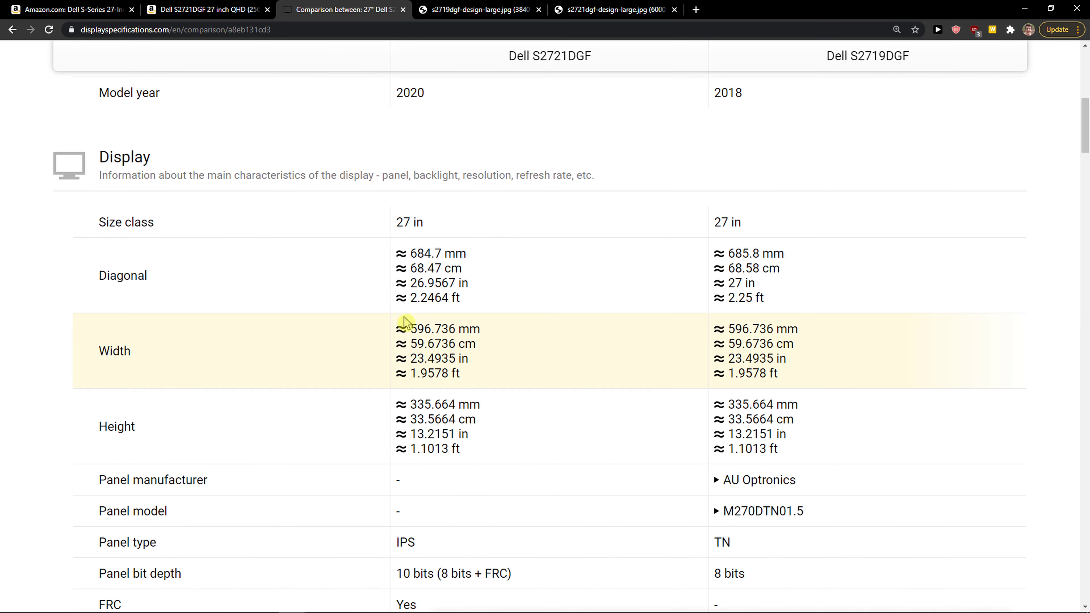
pyautogui.scroll(-3)
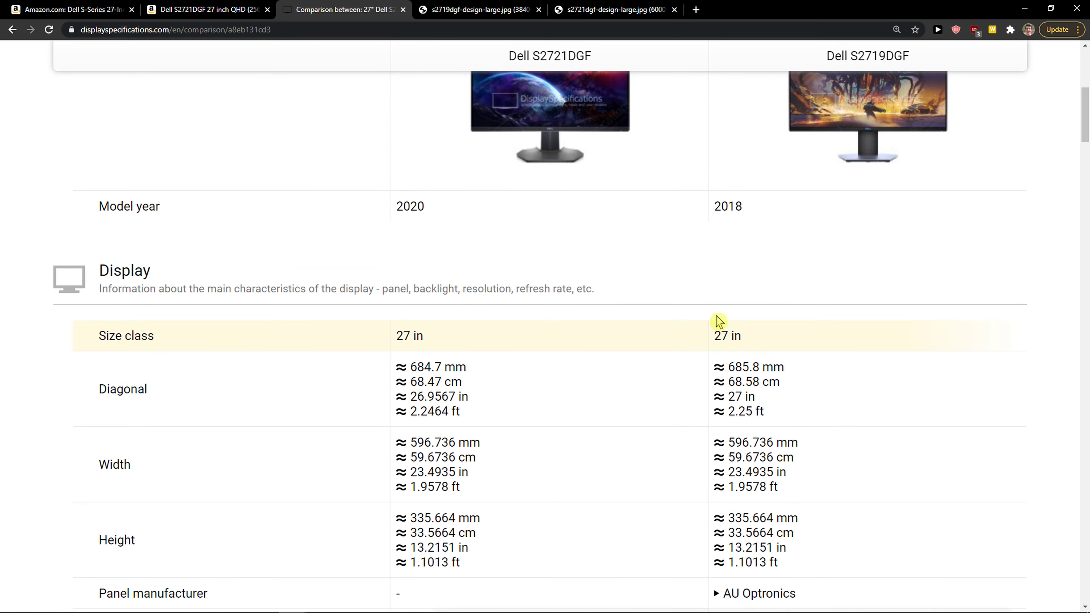
pyautogui.scroll(3)
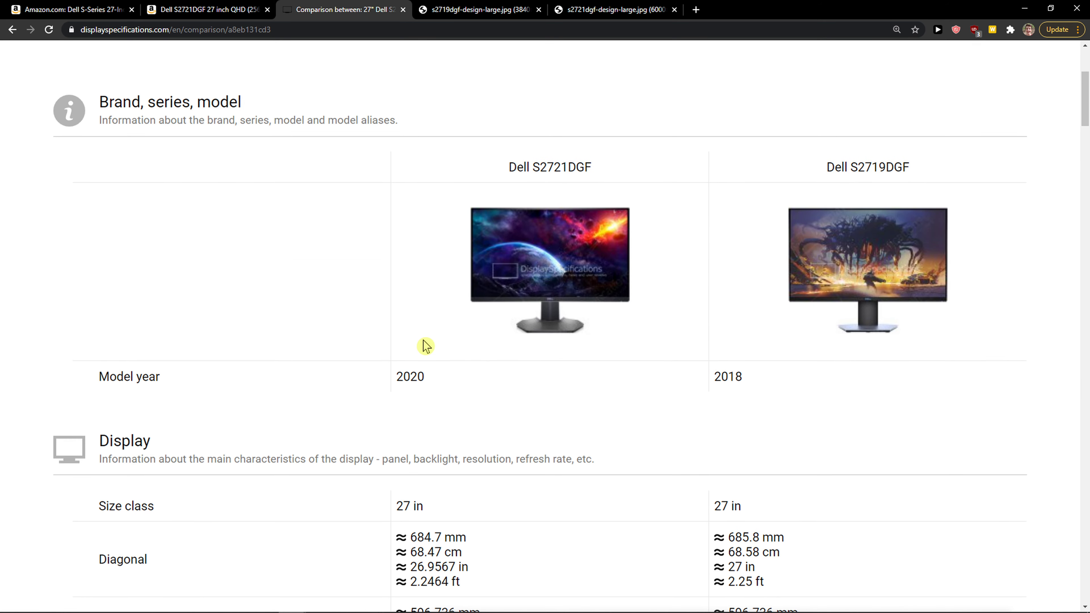
pyautogui.moveTo(419, 345)
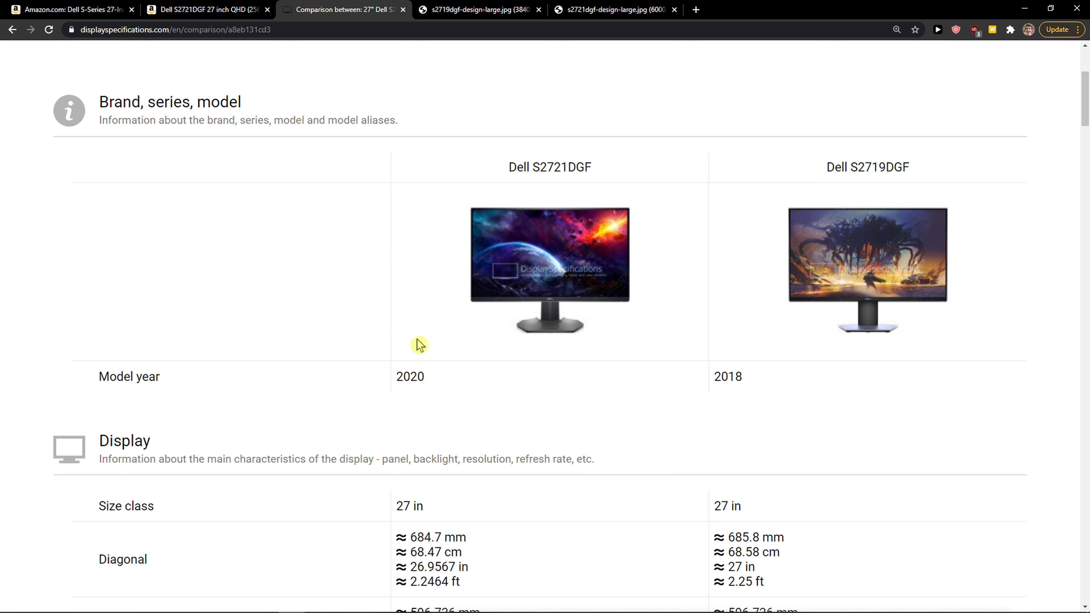
pyautogui.moveTo(891, 179)
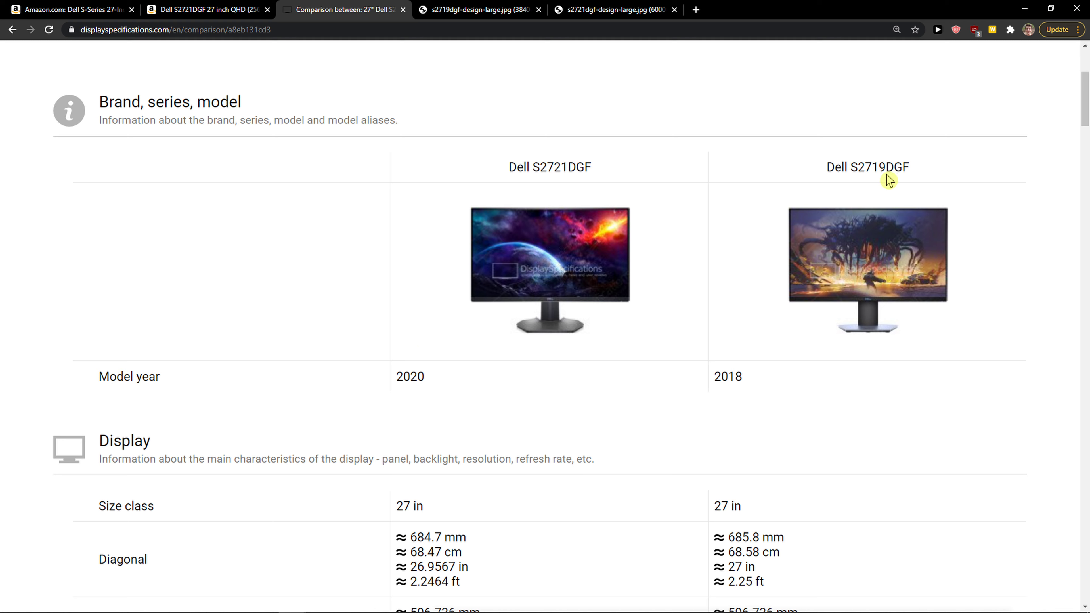
pyautogui.moveTo(883, 316)
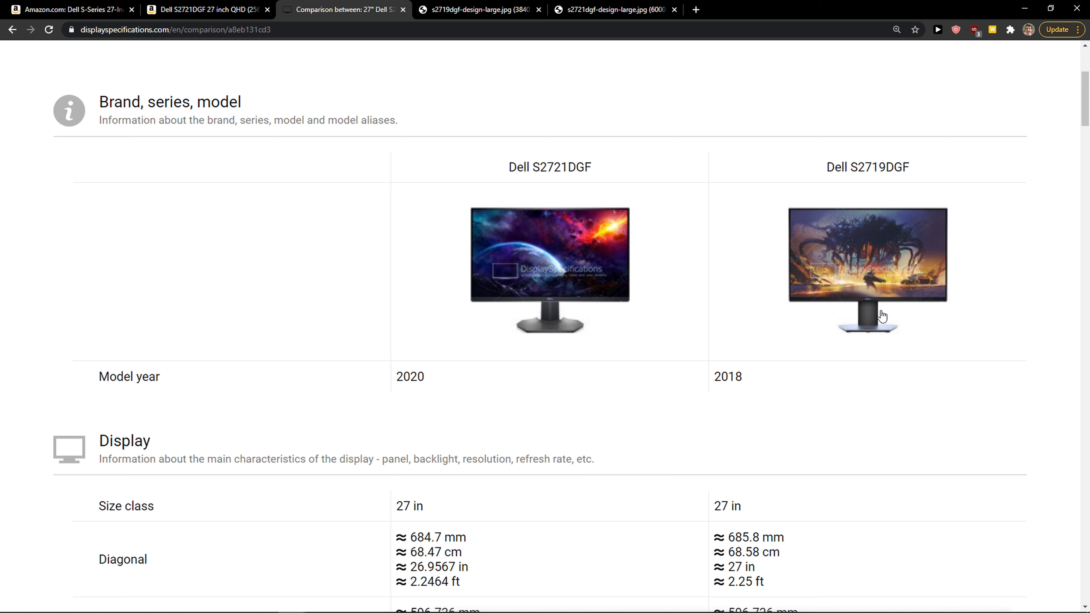
pyautogui.scroll(-3)
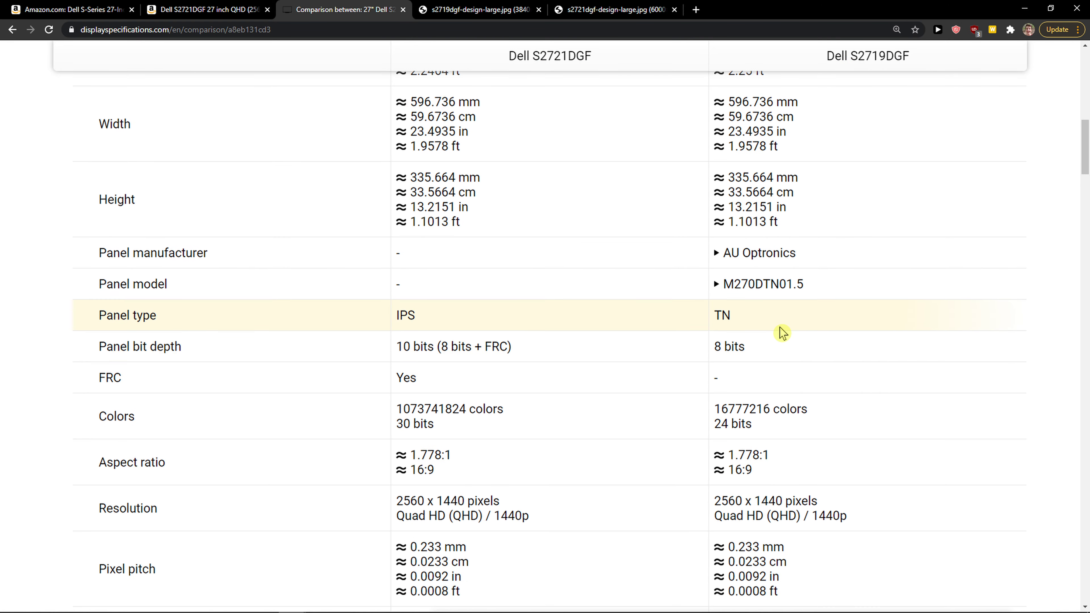
pyautogui.moveTo(743, 357)
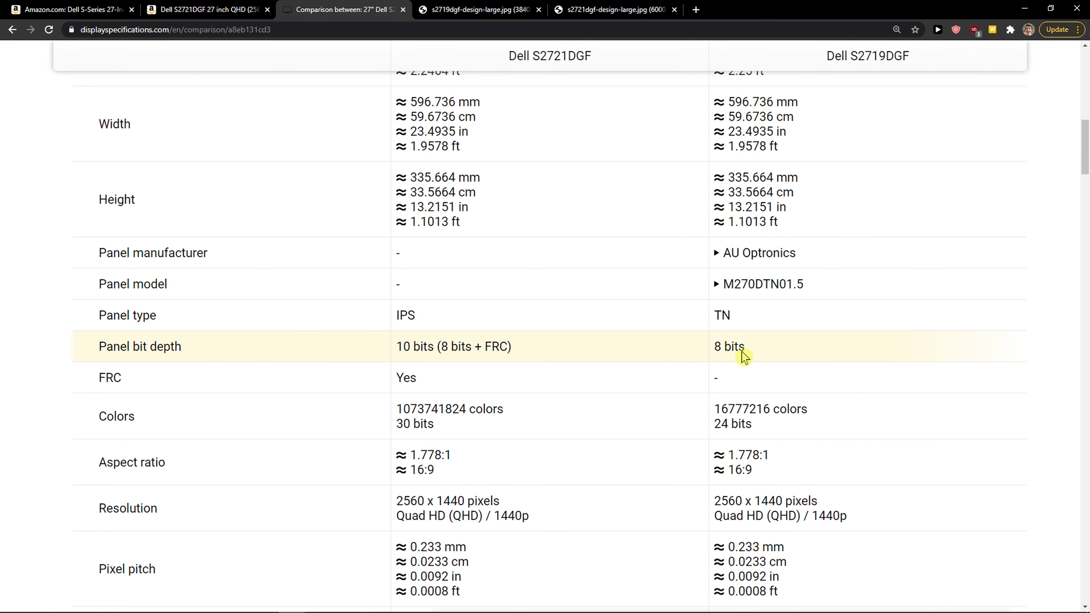
pyautogui.scroll(-3)
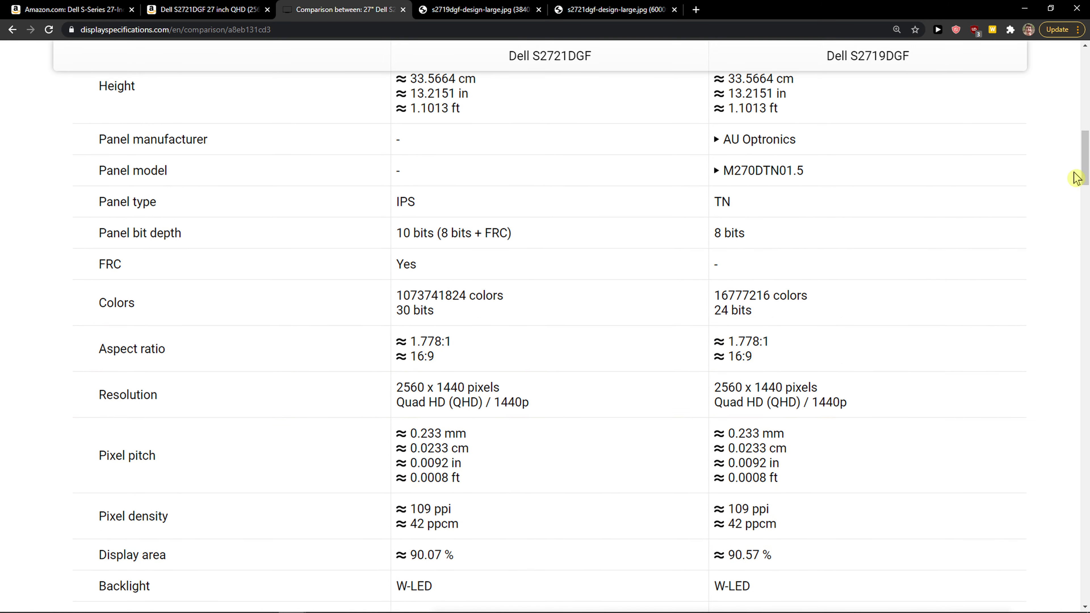
pyautogui.scroll(-3)
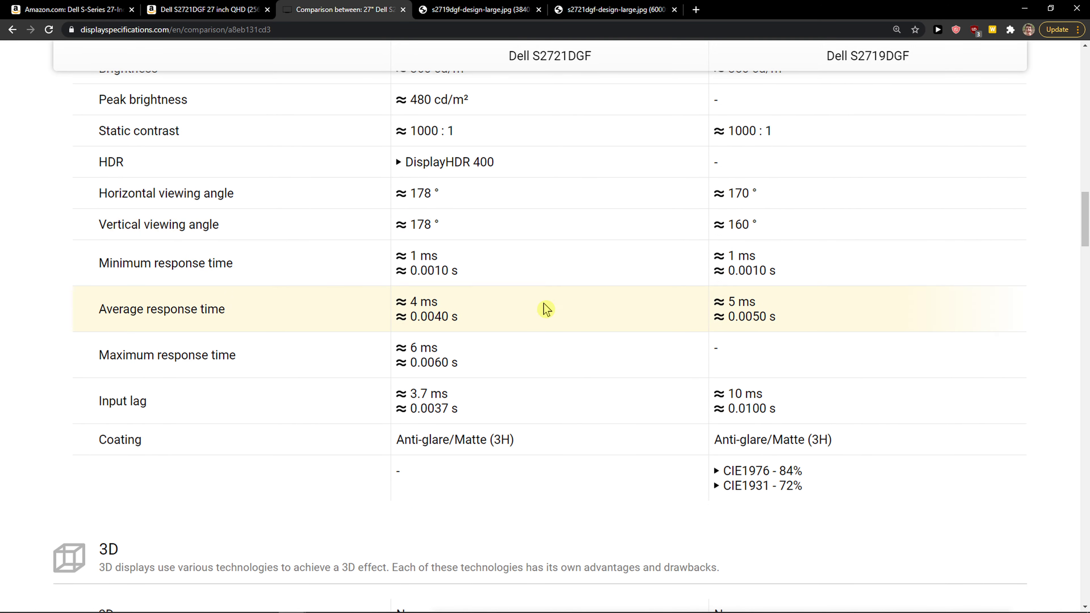
pyautogui.moveTo(380, 331)
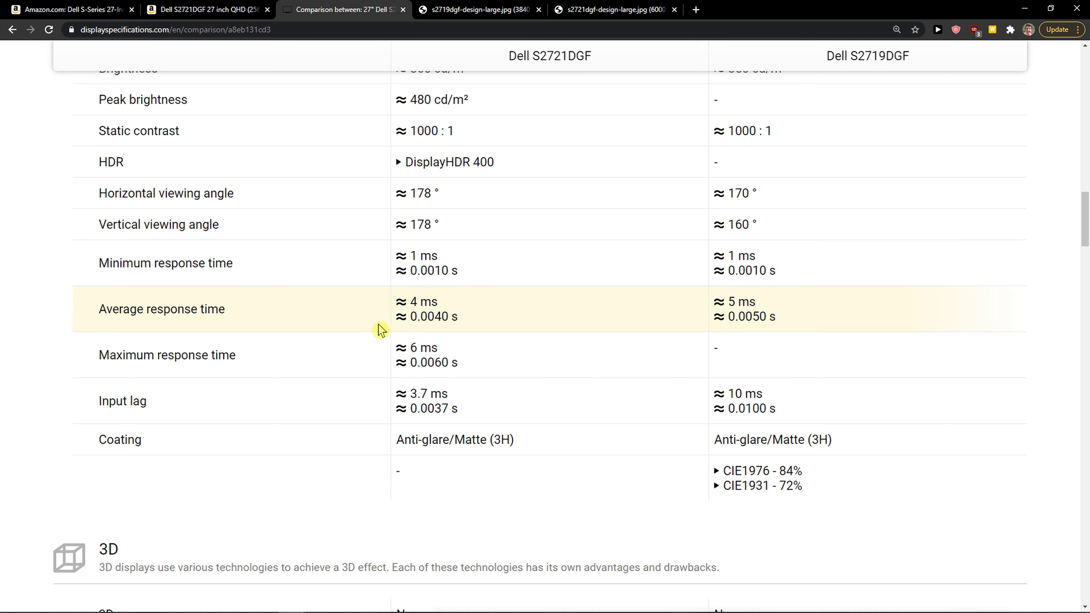
pyautogui.scroll(-3)
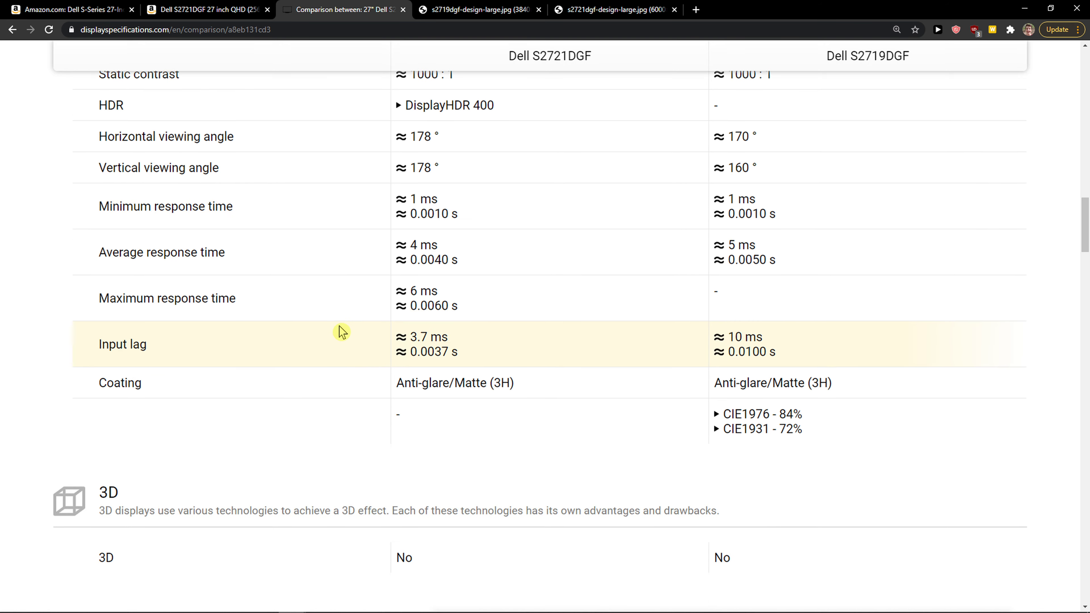
pyautogui.scroll(-3)
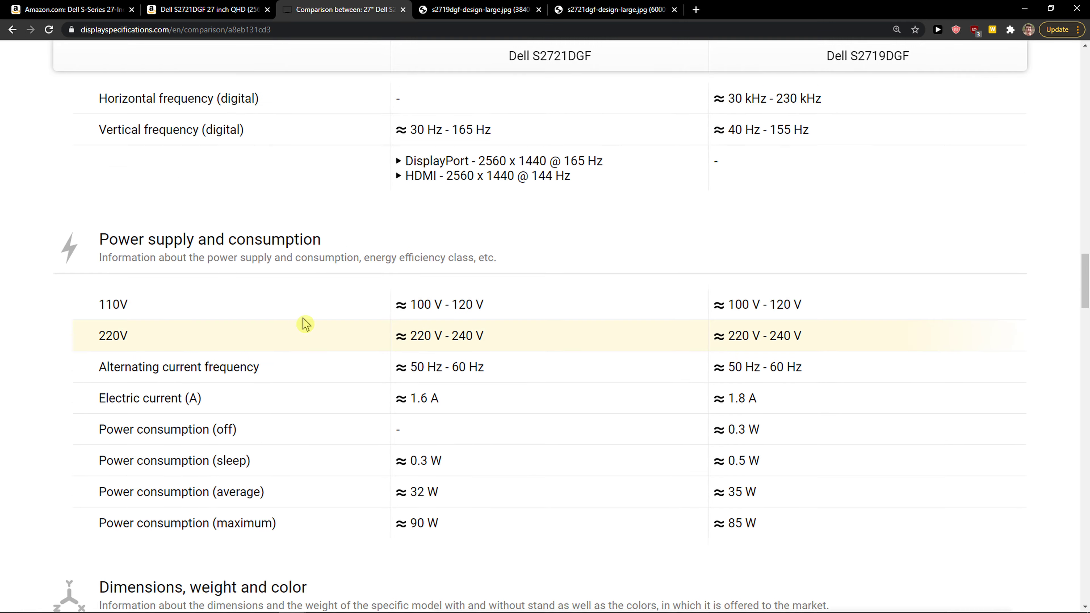
# Scroll past Camera and Connectivity to the Features rows, with certificates and licenses below
pyautogui.scroll(-3)
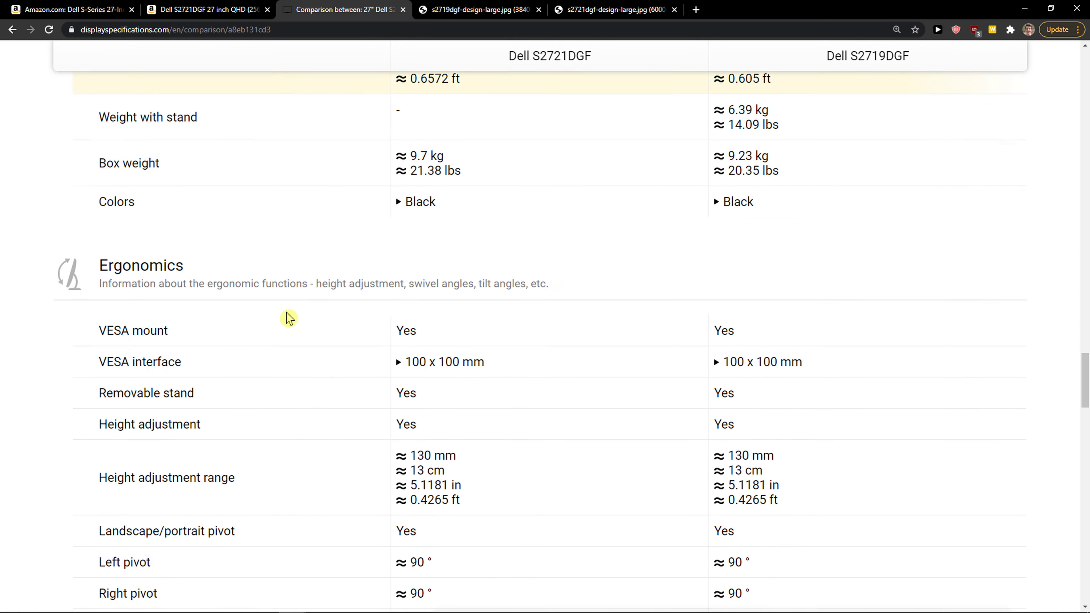
pyautogui.scroll(-3)
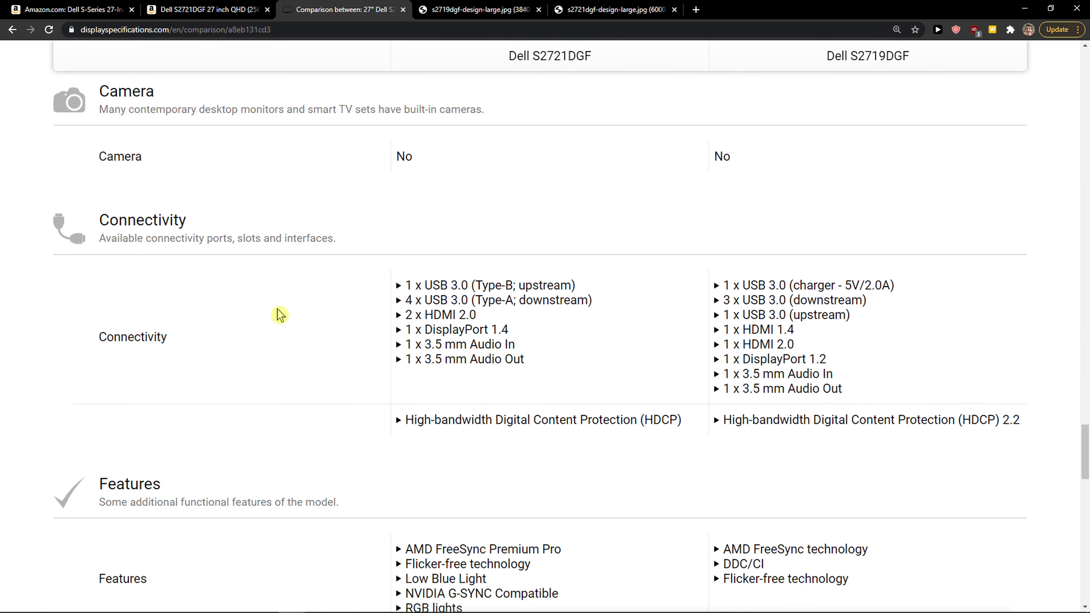
pyautogui.moveTo(489, 324)
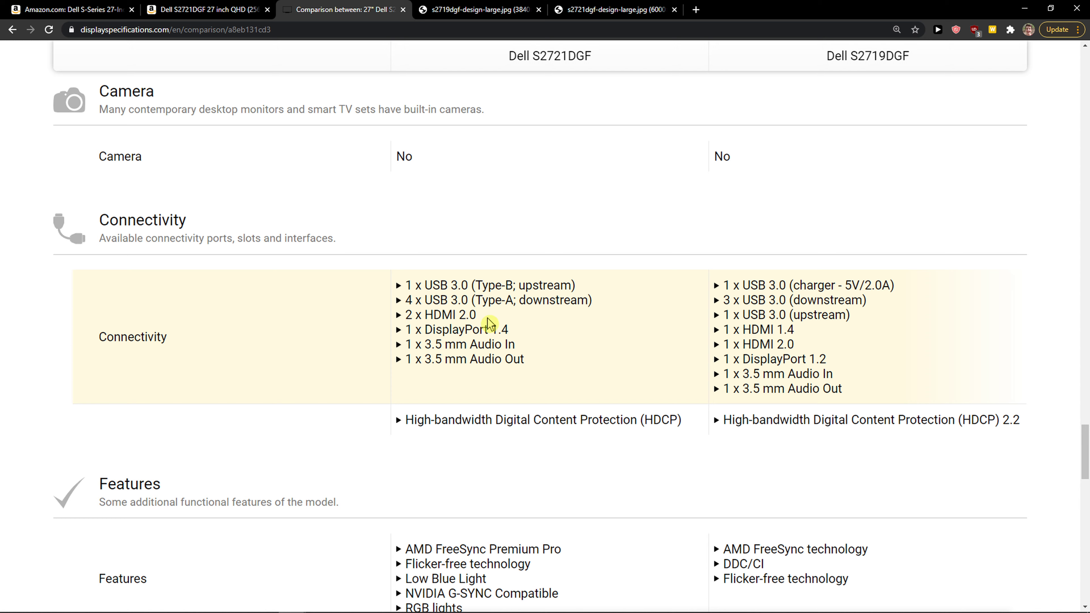
pyautogui.moveTo(814, 99)
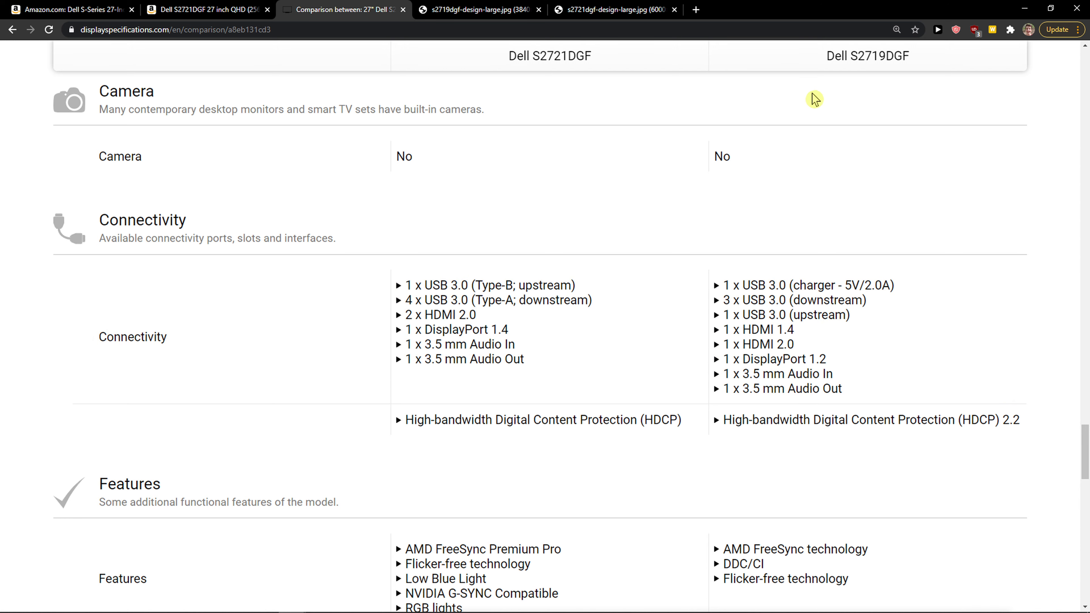
pyautogui.moveTo(778, 349)
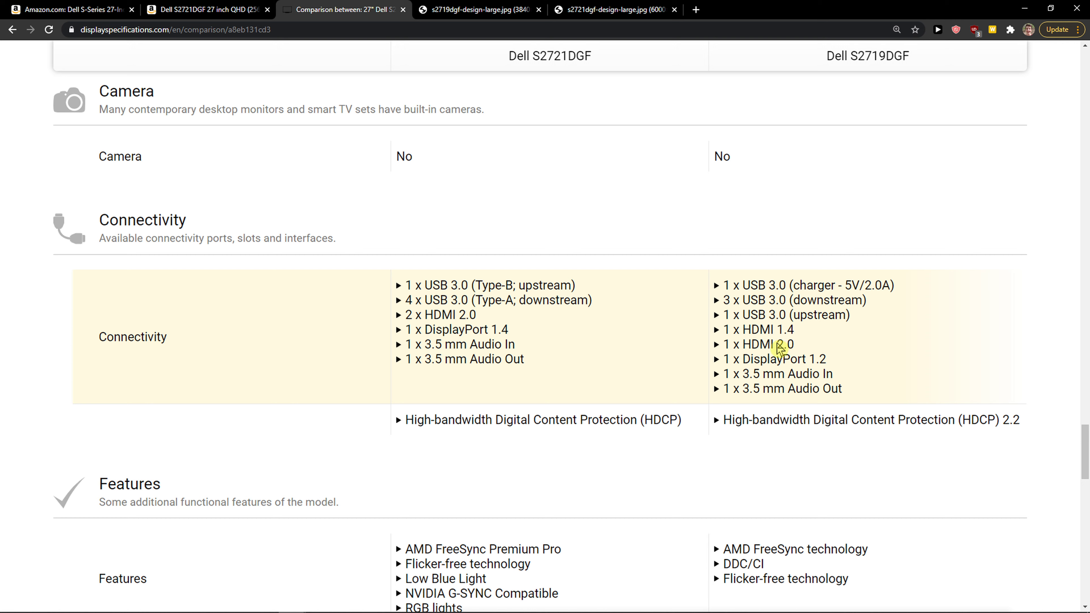
pyautogui.moveTo(773, 347)
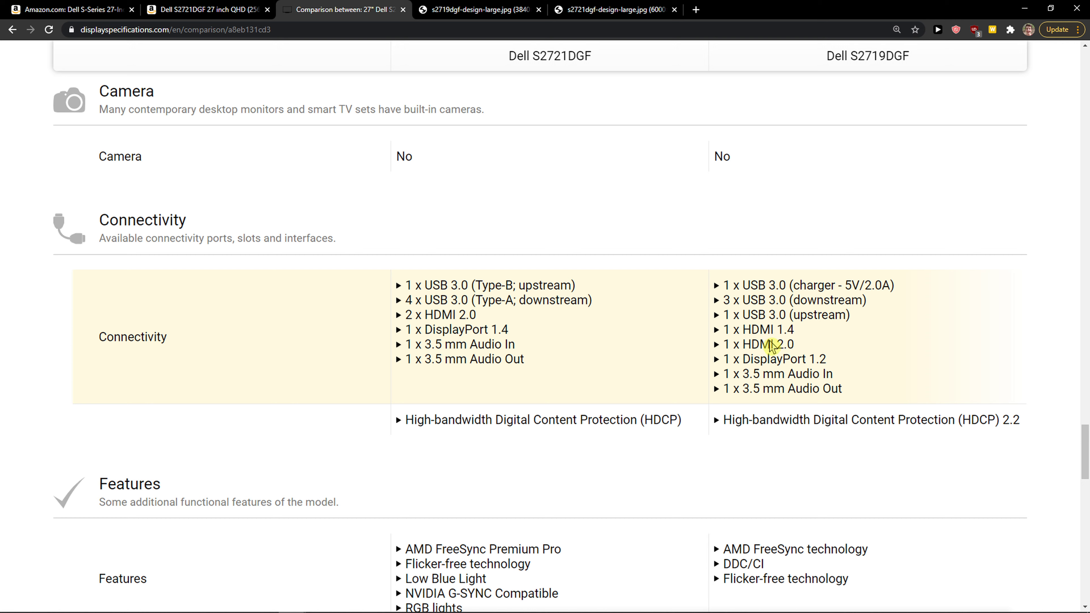
pyautogui.moveTo(752, 349)
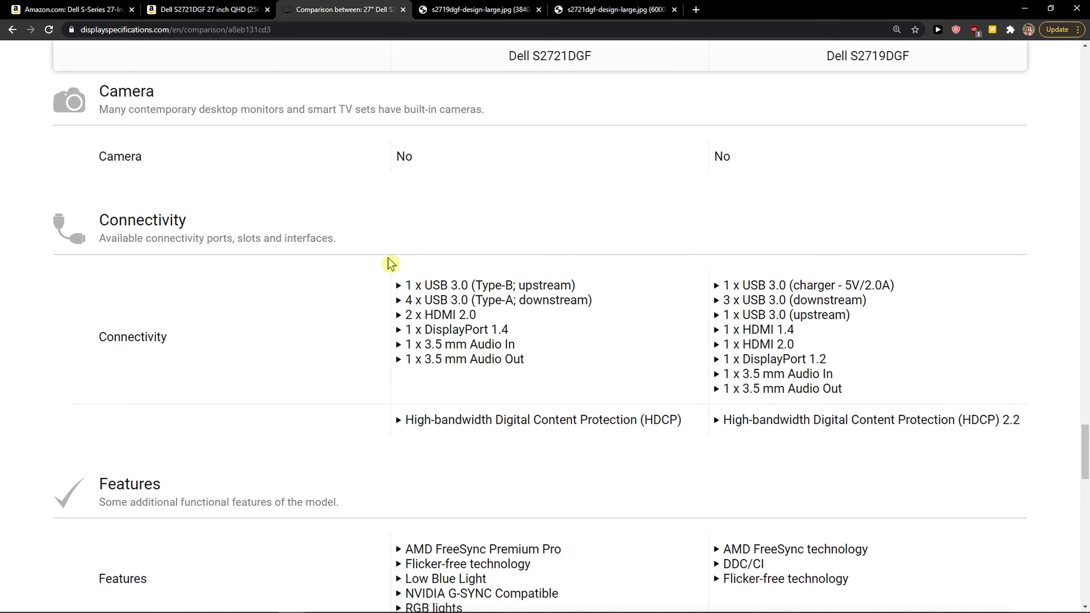
pyautogui.moveTo(597, 328)
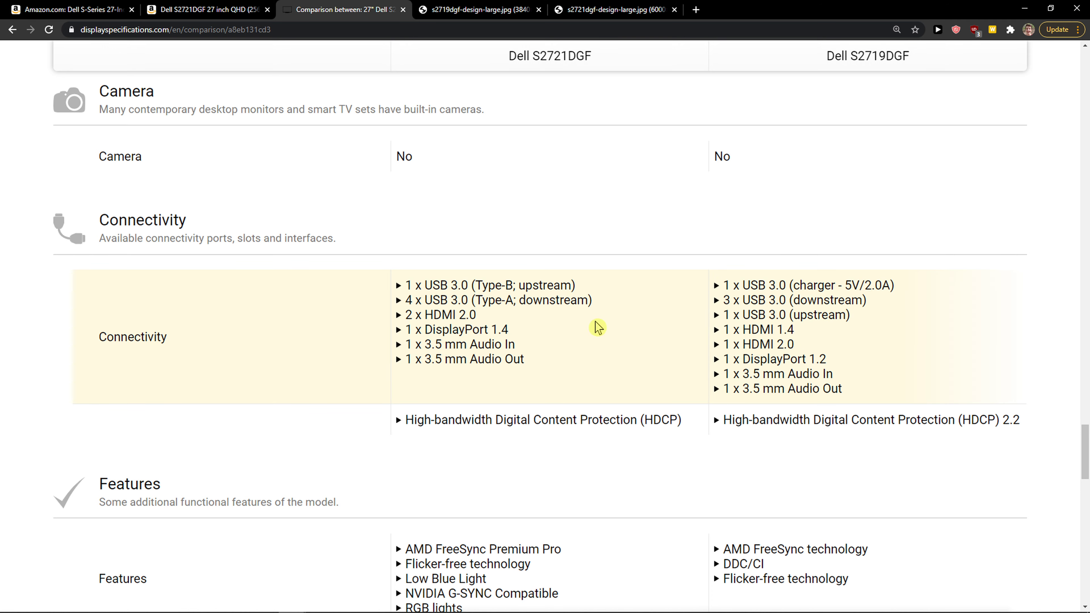
pyautogui.scroll(-3)
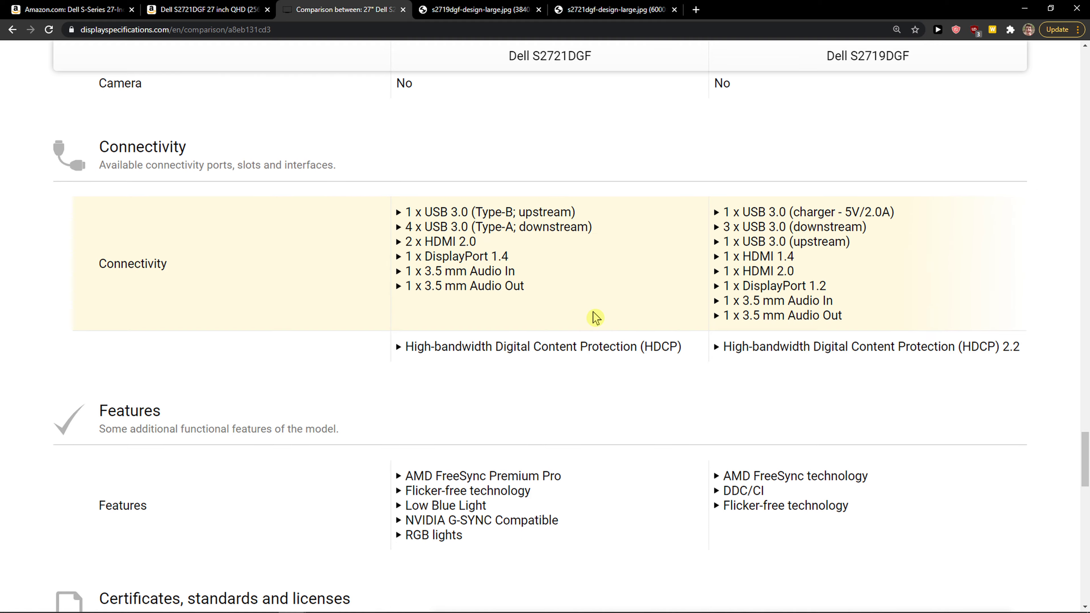
pyautogui.scroll(-3)
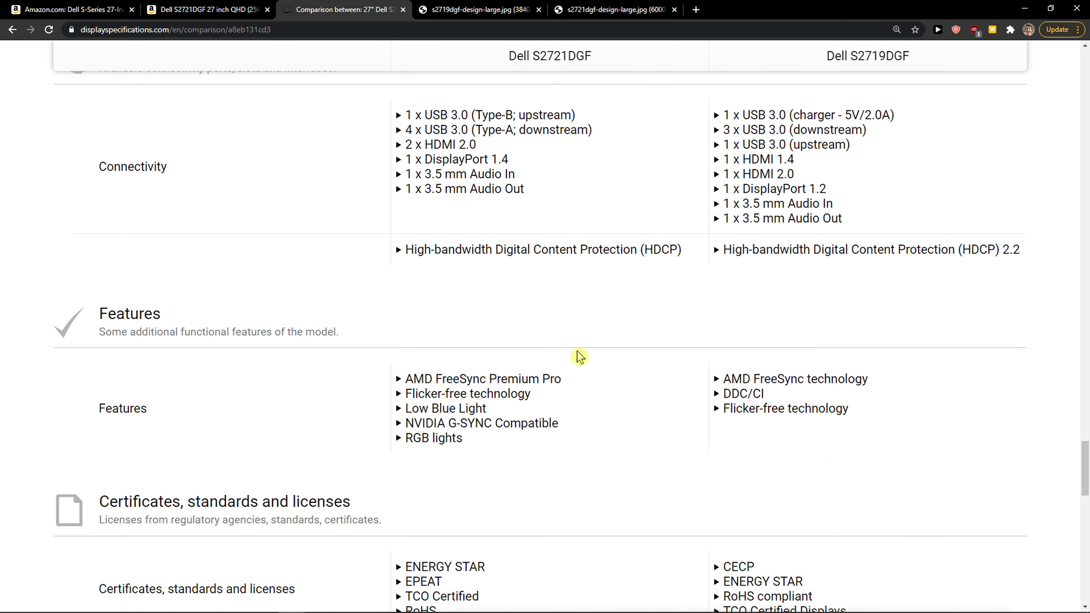
pyautogui.scroll(-3)
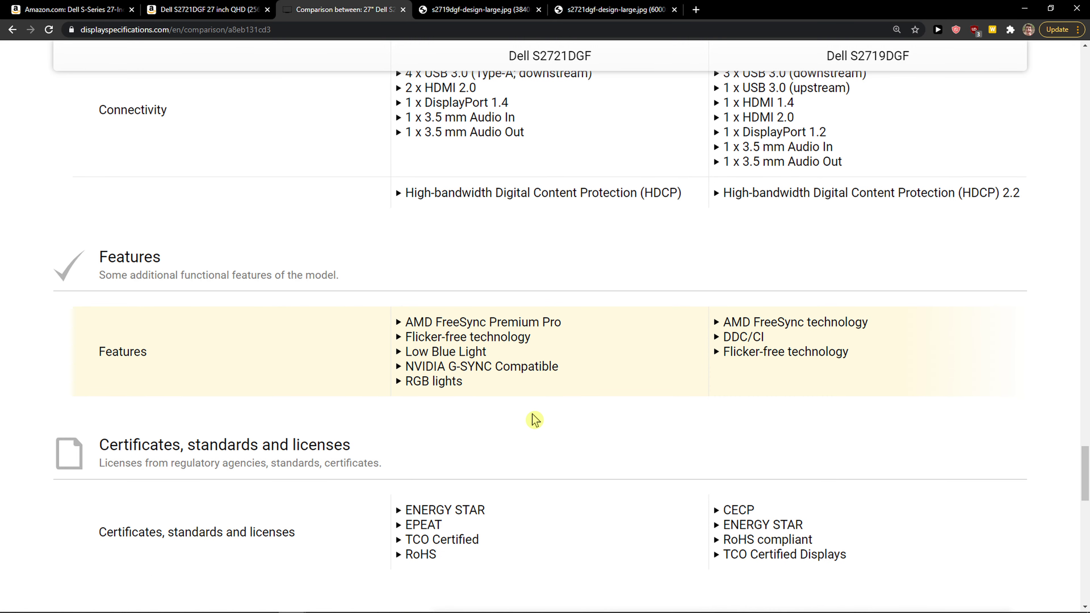
pyautogui.moveTo(601, 384)
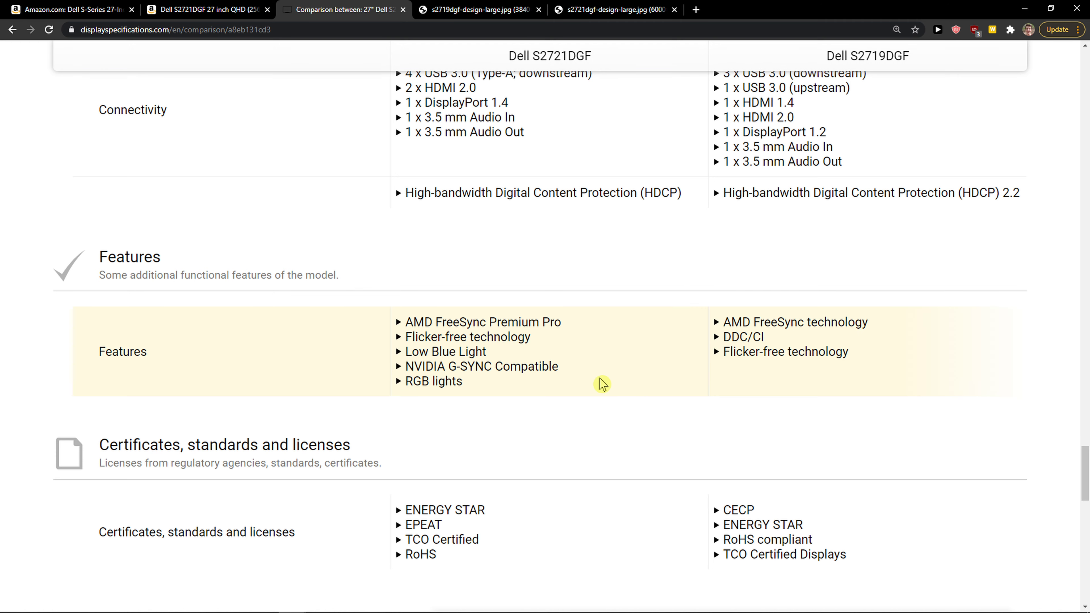
pyautogui.moveTo(520, 384)
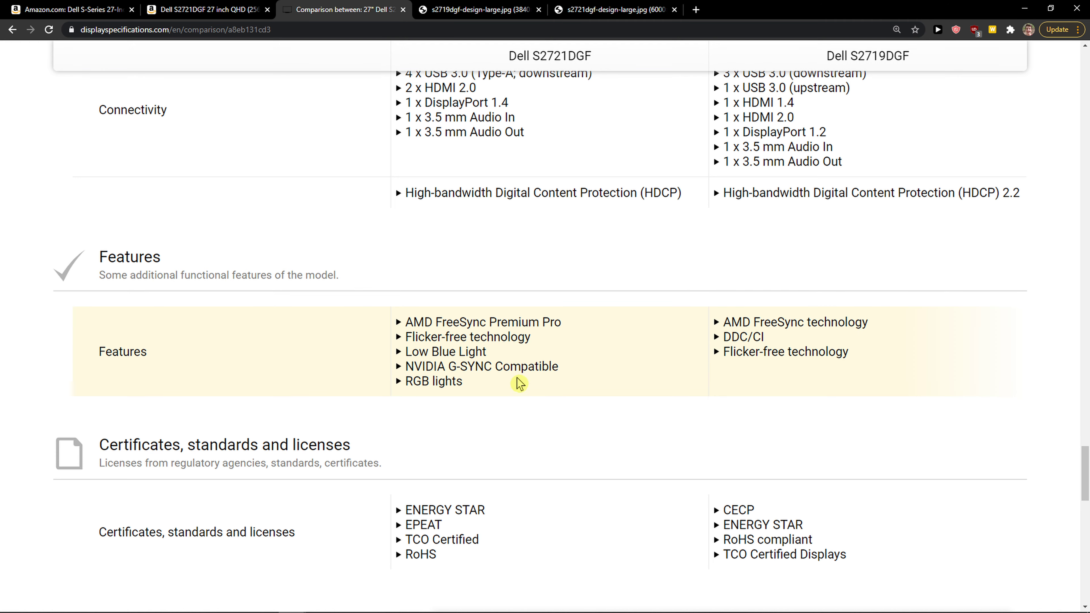
pyautogui.moveTo(520, 383)
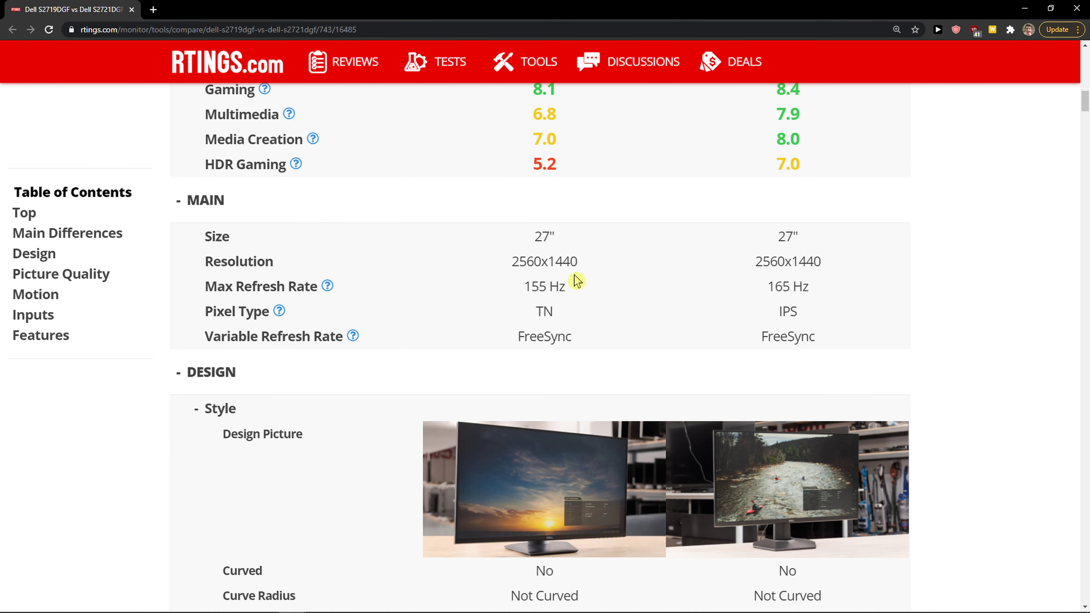
pyautogui.moveTo(481, 269)
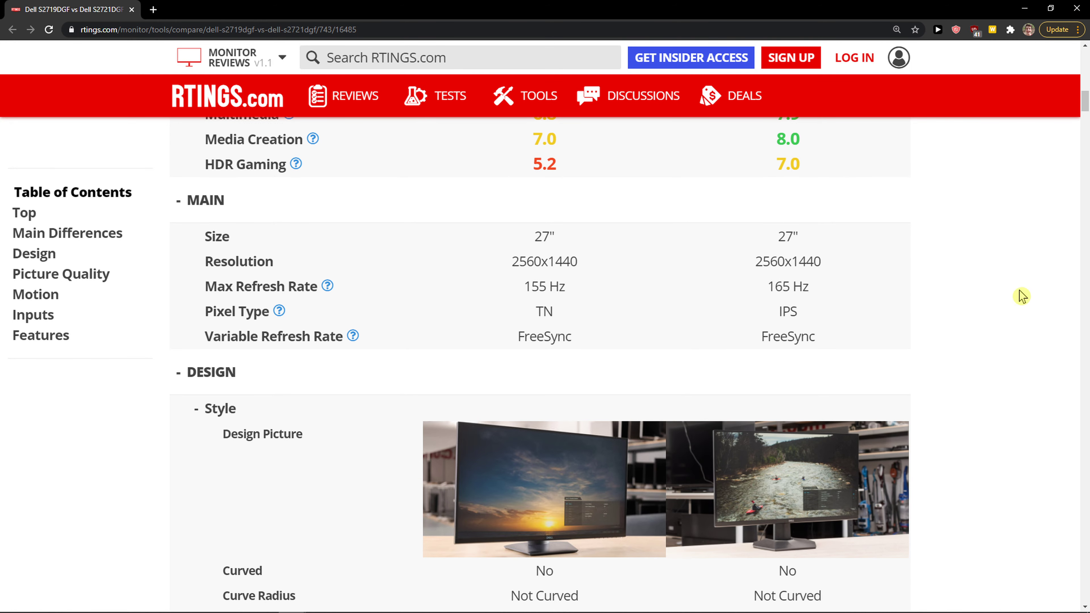
pyautogui.moveTo(771, 318)
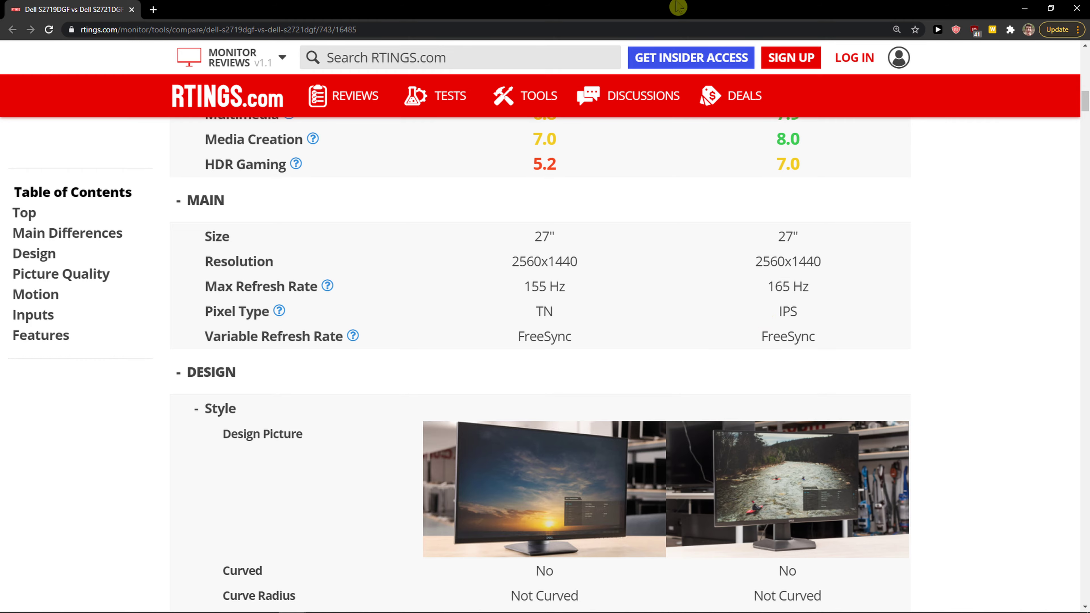
# Return to the DisplaySpecifications comparison showing model years 2020 and 2018
pyautogui.click(343, 9)
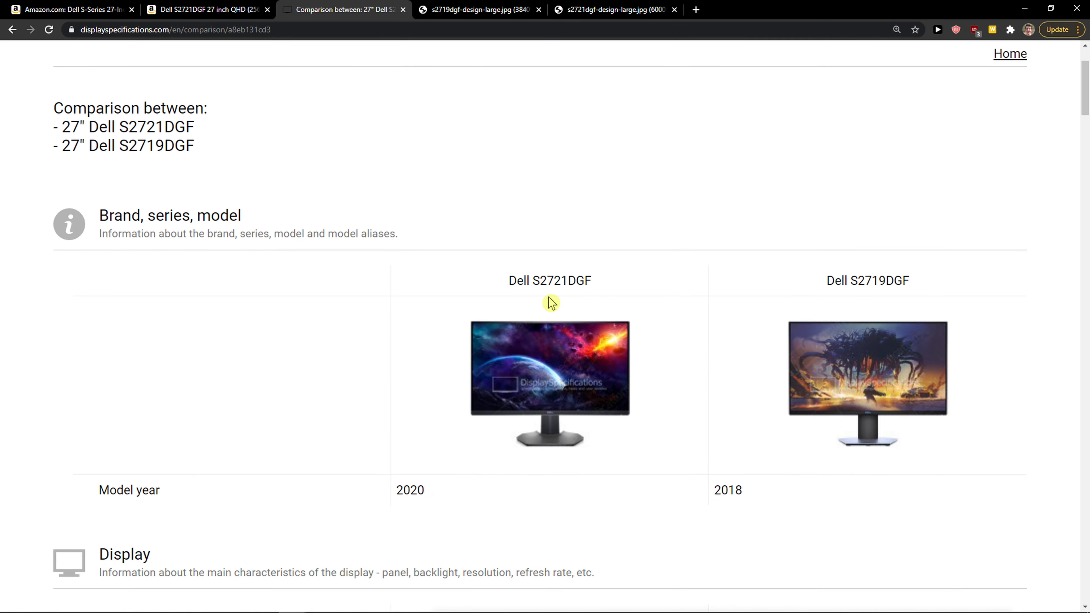
# Scroll to the Display rows: IPS 10-bit versus TN 8-bit, both 2560x1440 at 109 ppi
pyautogui.scroll(-3)
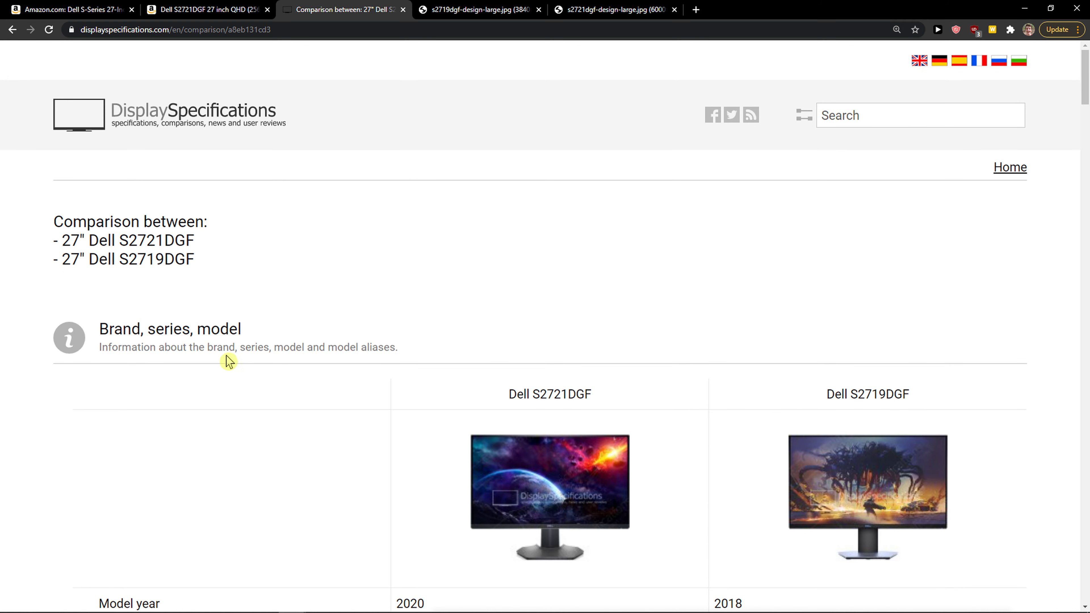
pyautogui.scroll(-3)
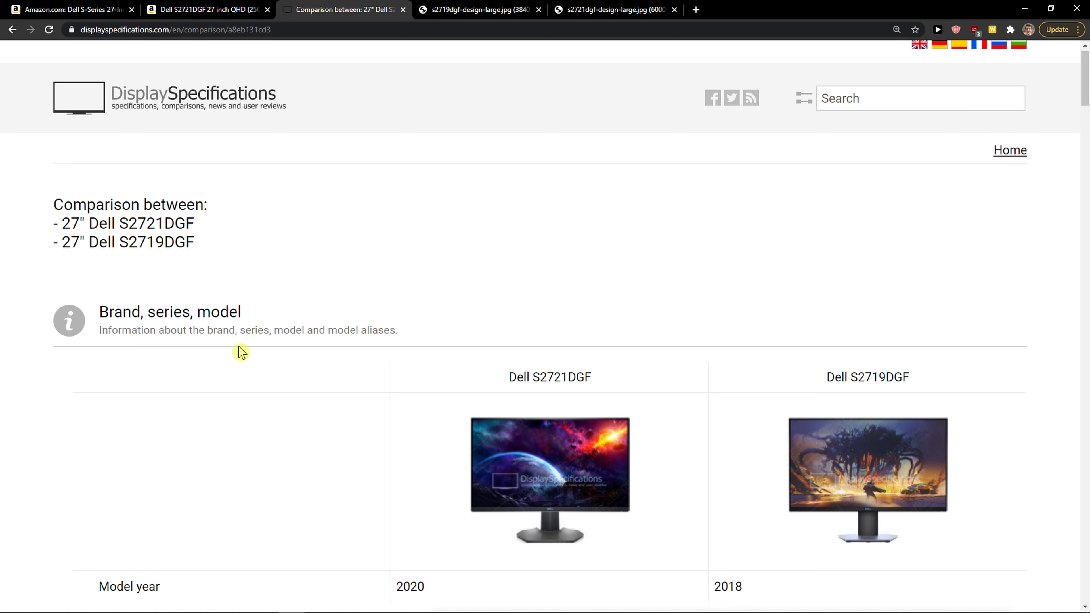
pyautogui.scroll(-3)
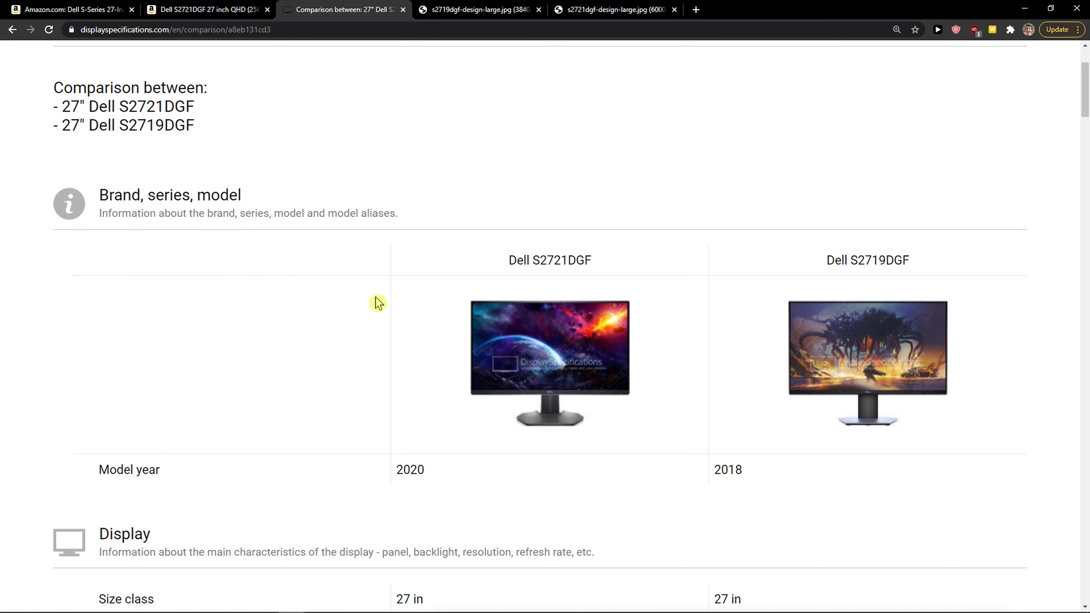
pyautogui.scroll(-3)
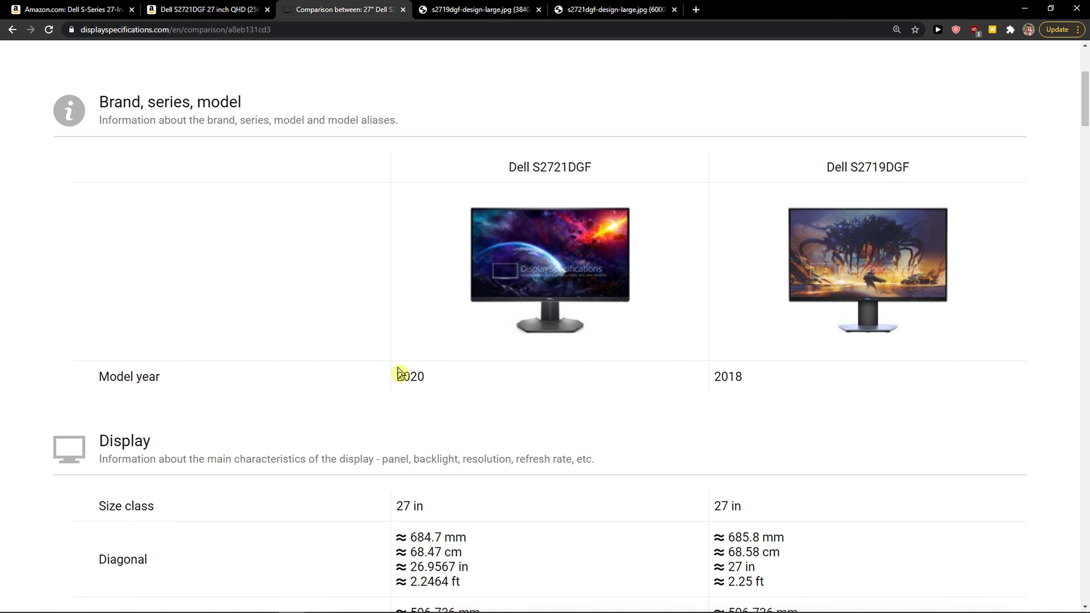
pyautogui.moveTo(211, 464)
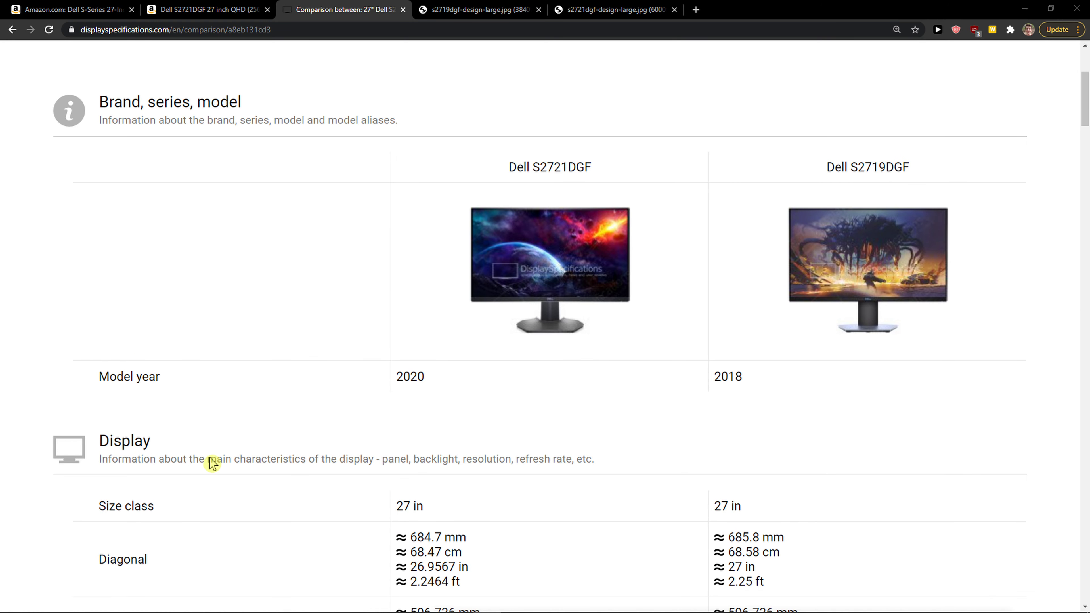
pyautogui.moveTo(211, 464)
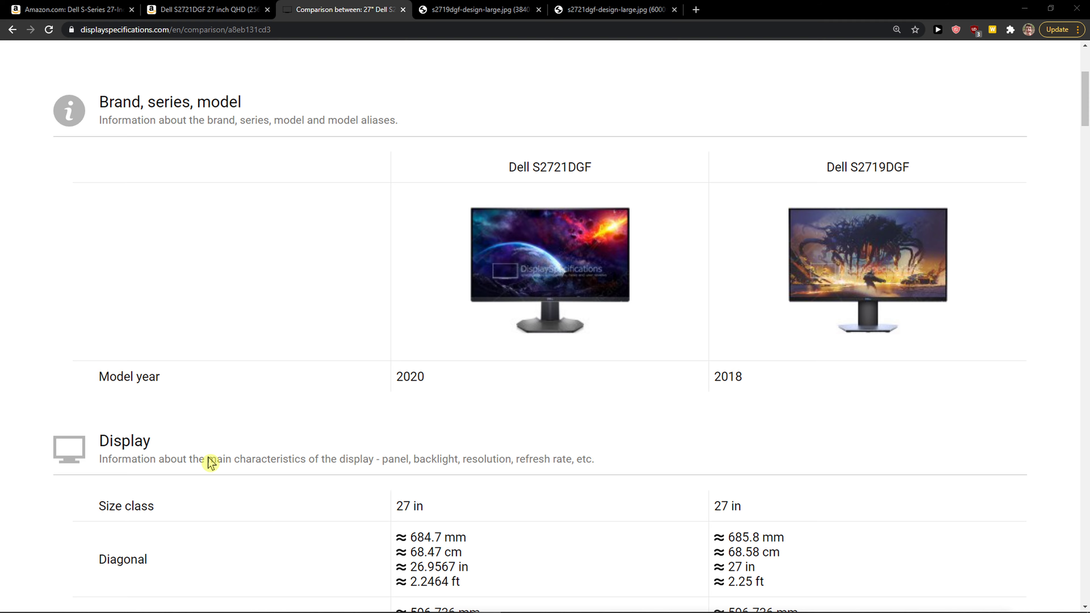
pyautogui.moveTo(208, 460)
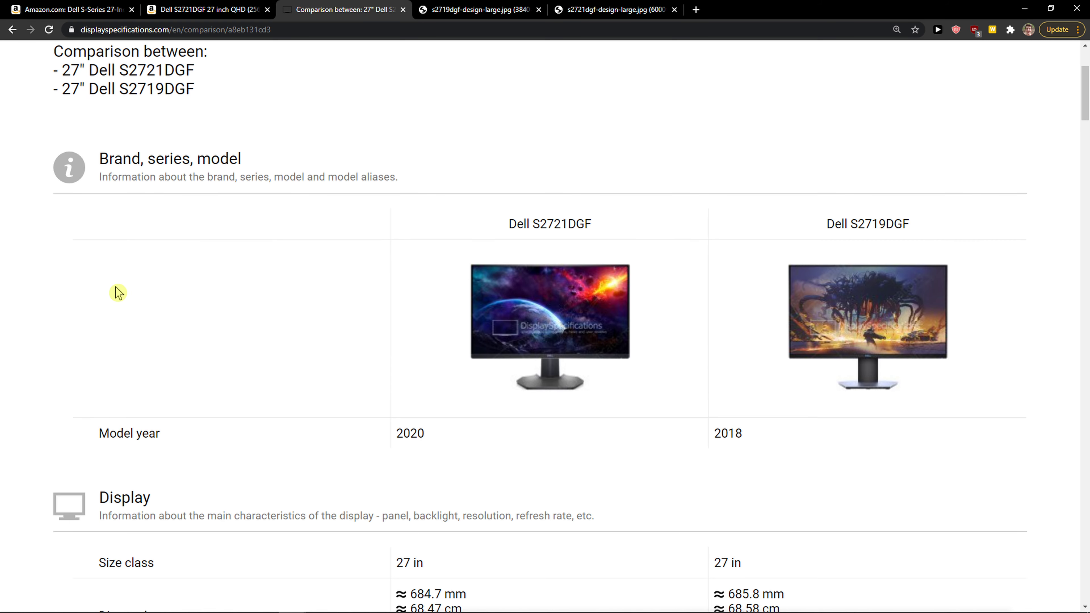
pyautogui.scroll(-3)
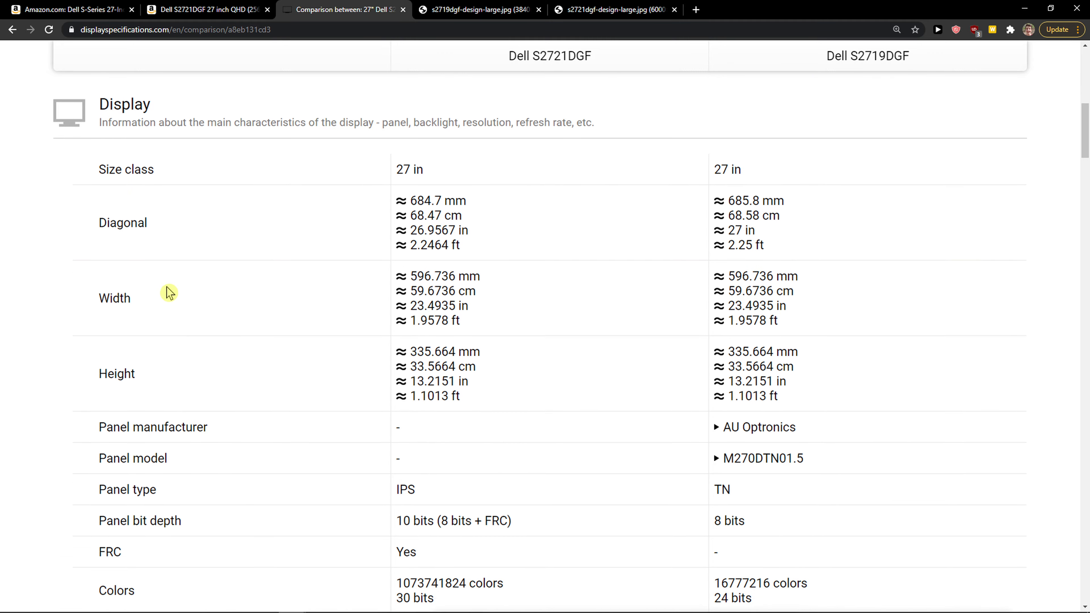
pyautogui.scroll(-3)
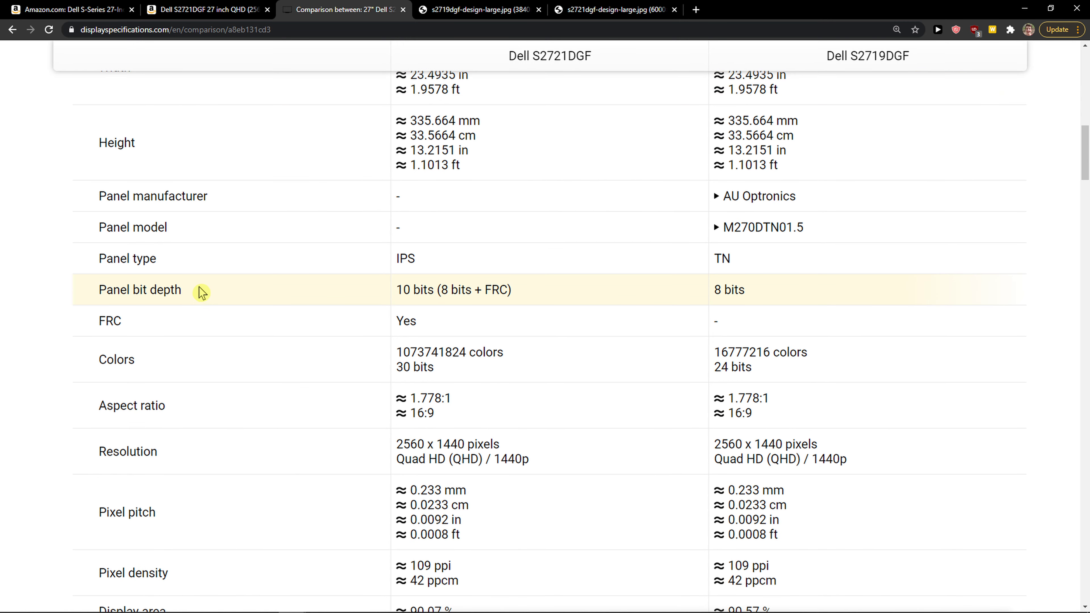
pyautogui.moveTo(171, 260)
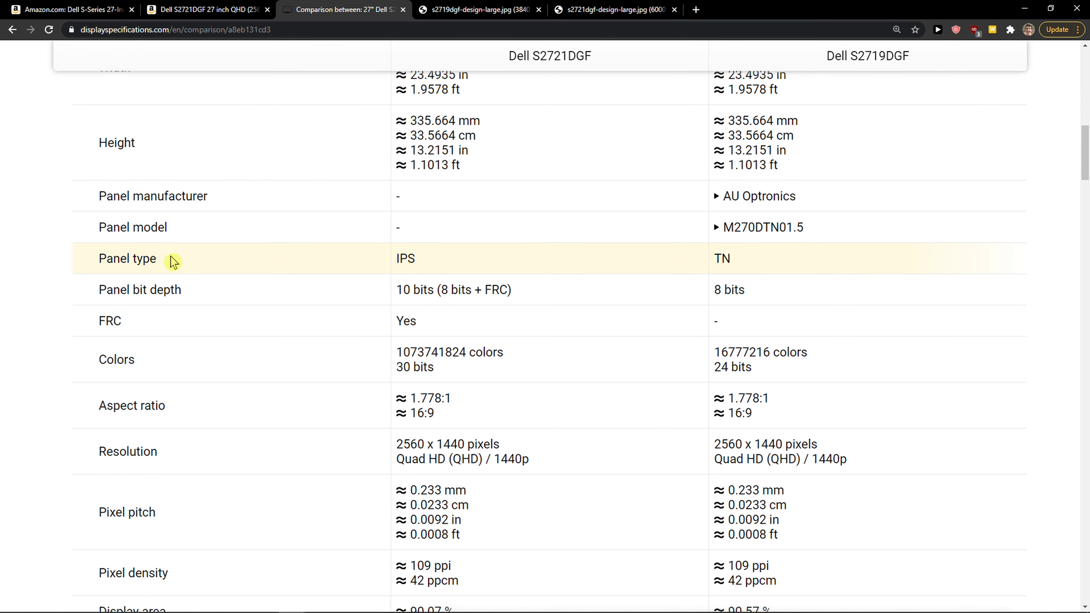